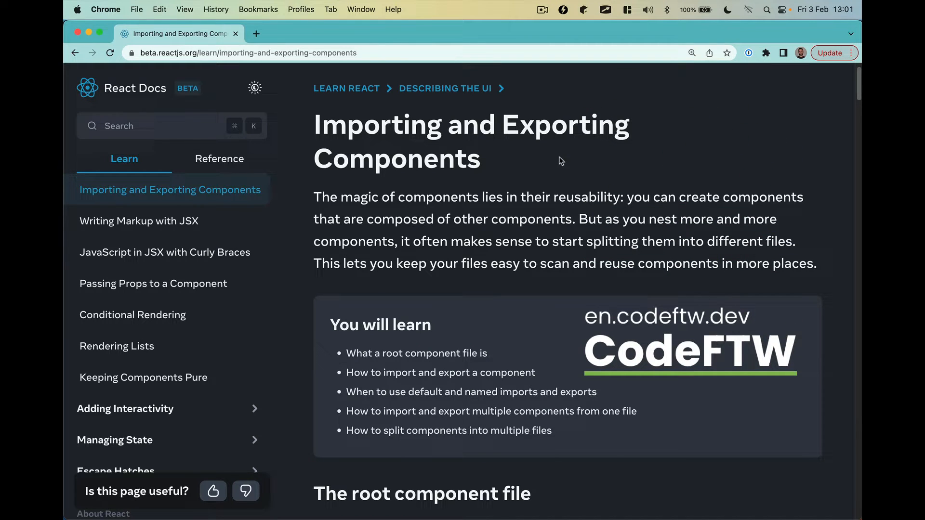
Scroll past the intro and 'You will learn' box to the App.js Profile and Gallery example
{"action": "scroll", "scroll_direction": "down", "scroll_amount": 3}
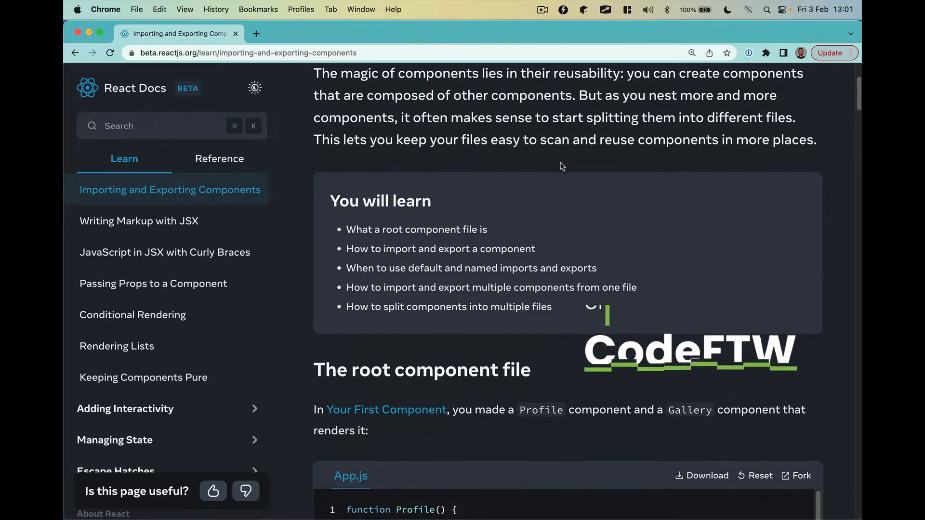
{"action": "scroll", "scroll_direction": "down", "scroll_amount": 3}
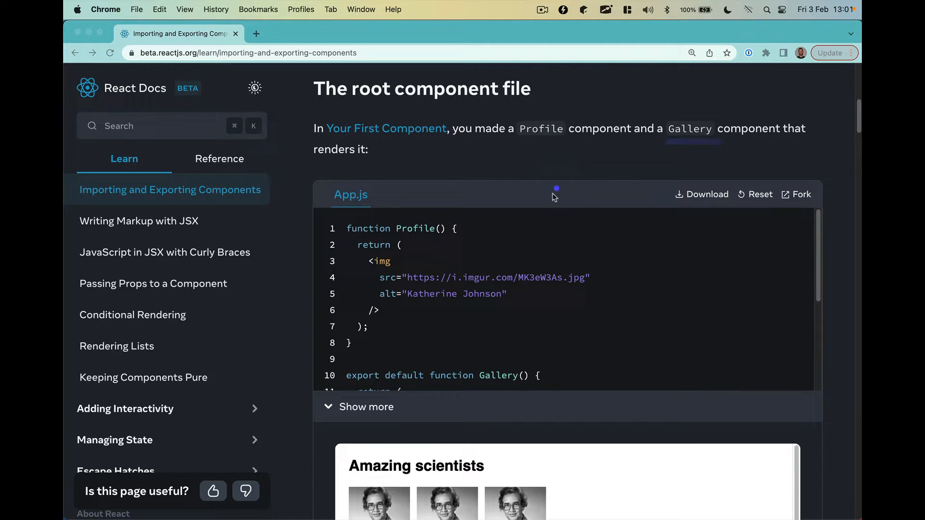
Scroll past the 'Amazing scientists' gallery to the three export-and-import steps
{"action": "scroll", "scroll_direction": "down", "scroll_amount": 3}
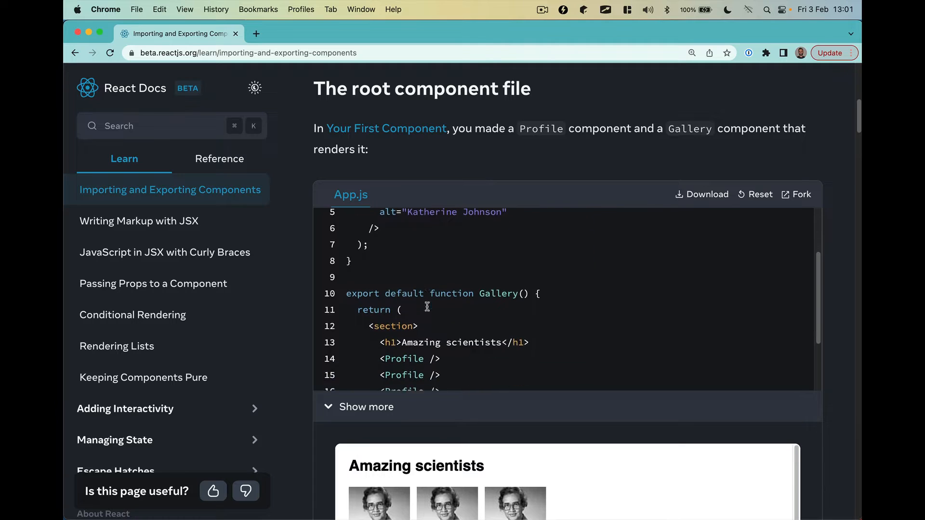
{"action": "scroll", "scroll_direction": "down", "scroll_amount": 3}
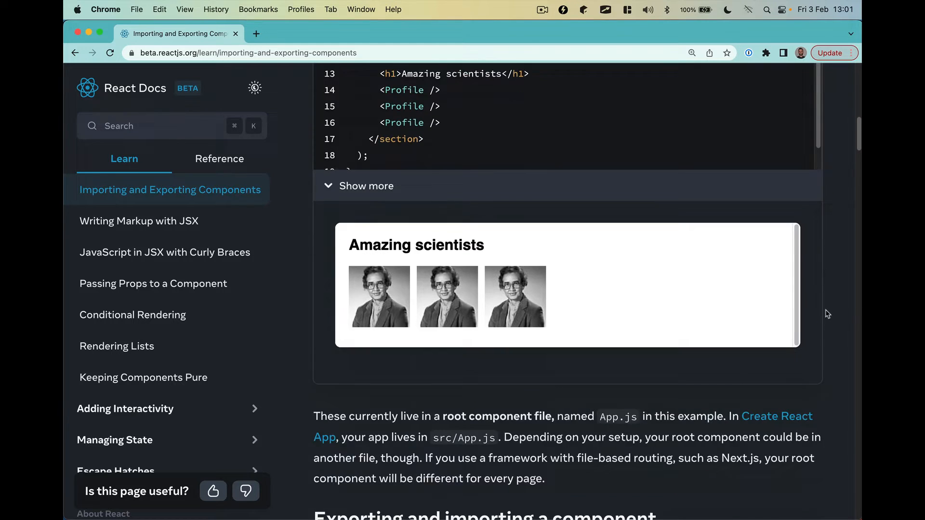
{"action": "scroll", "scroll_direction": "down", "scroll_amount": 3}
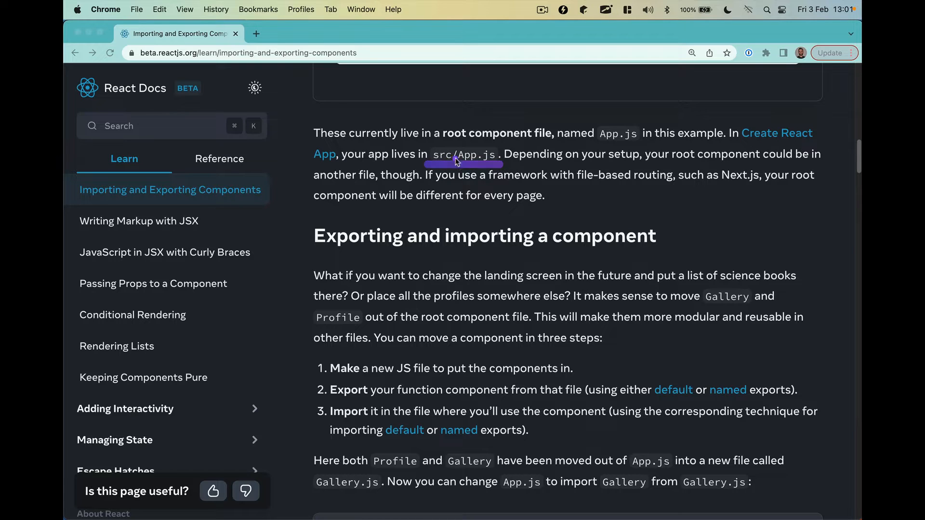
{"action": "mouse_move", "coordinate": [592, 189]}
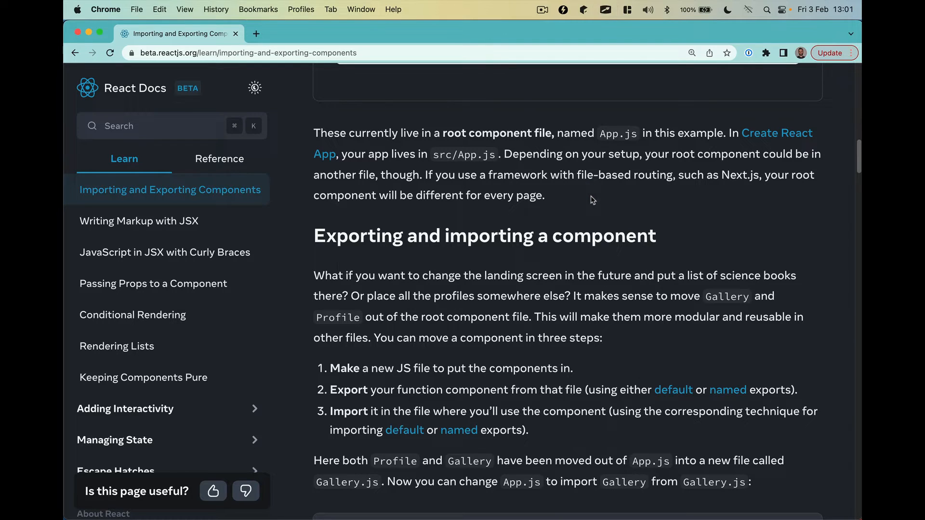
{"action": "scroll", "scroll_direction": "down", "scroll_amount": 3}
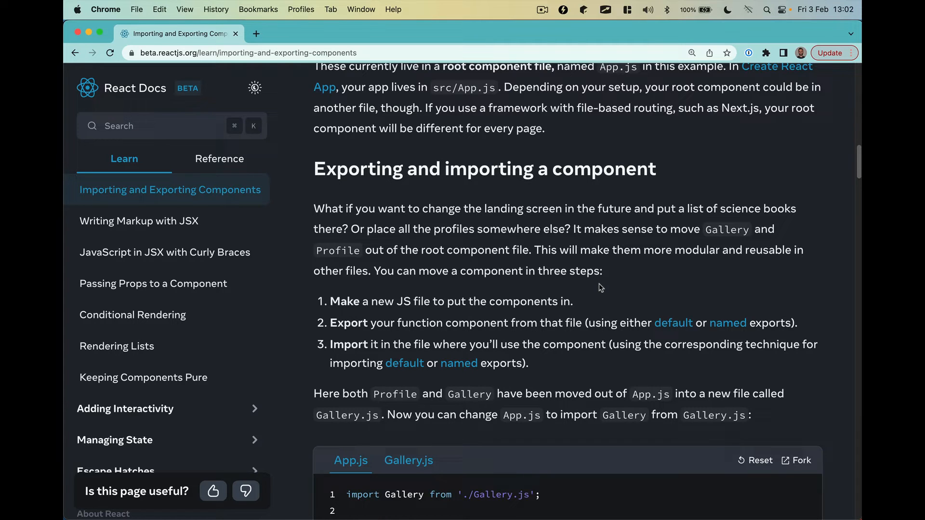
Scroll until the App.js code importing Gallery from ./Gallery.js is fully visible
{"action": "scroll", "scroll_direction": "down", "scroll_amount": 3}
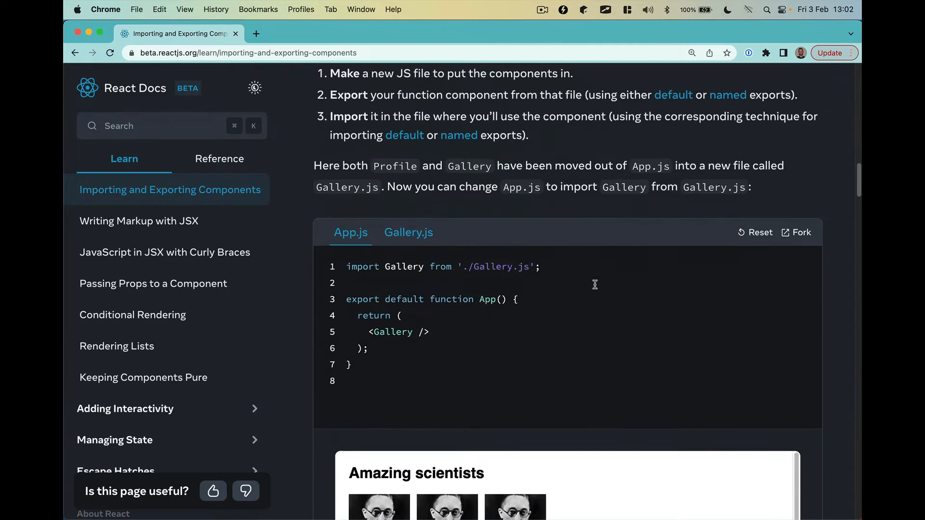
{"action": "scroll", "scroll_direction": "down", "scroll_amount": 3}
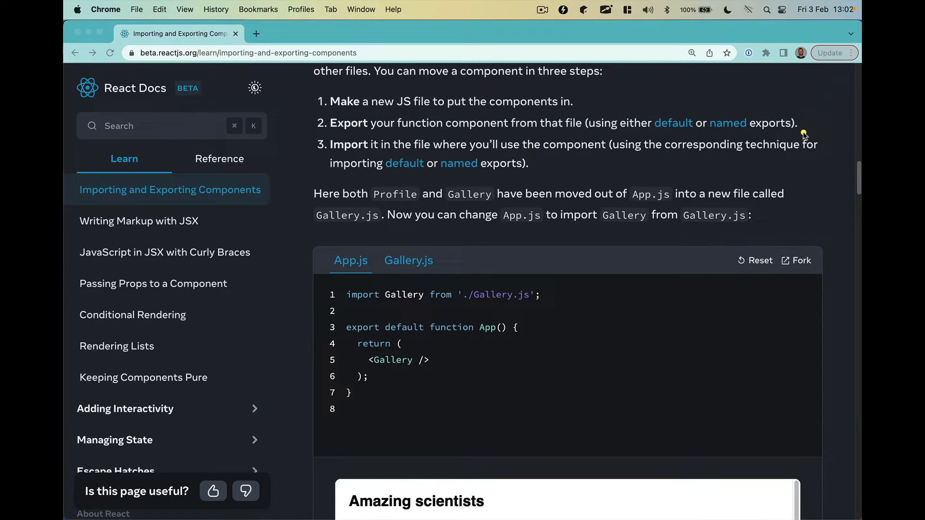
{"action": "mouse_move", "coordinate": [673, 123]}
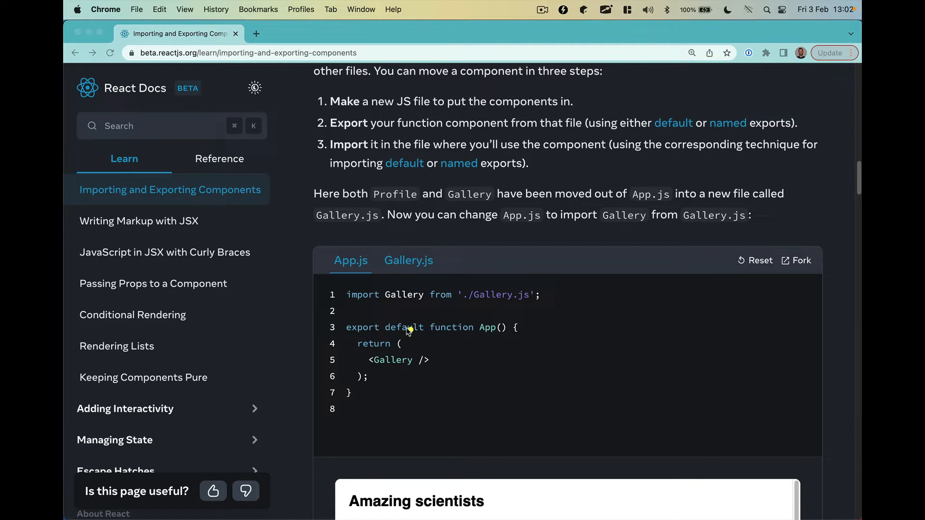
{"action": "mouse_move", "coordinate": [426, 185]}
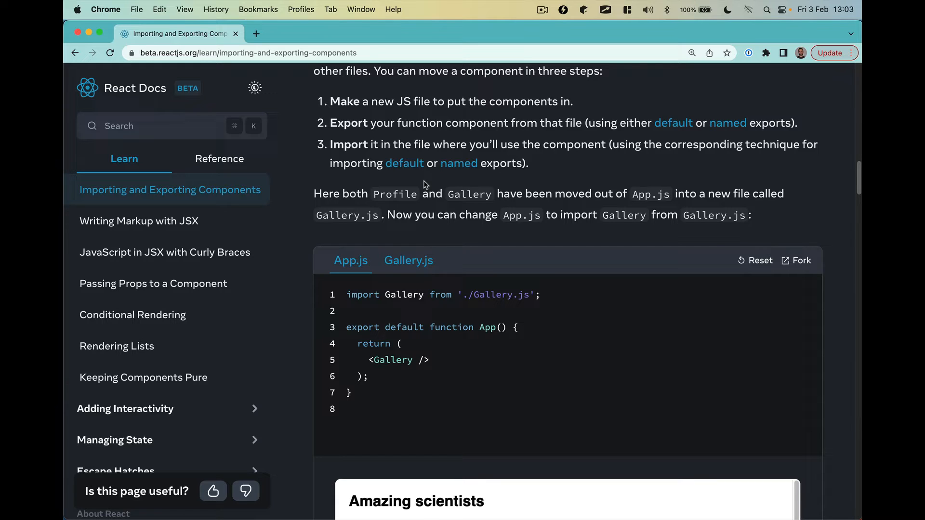
{"action": "mouse_move", "coordinate": [393, 176]}
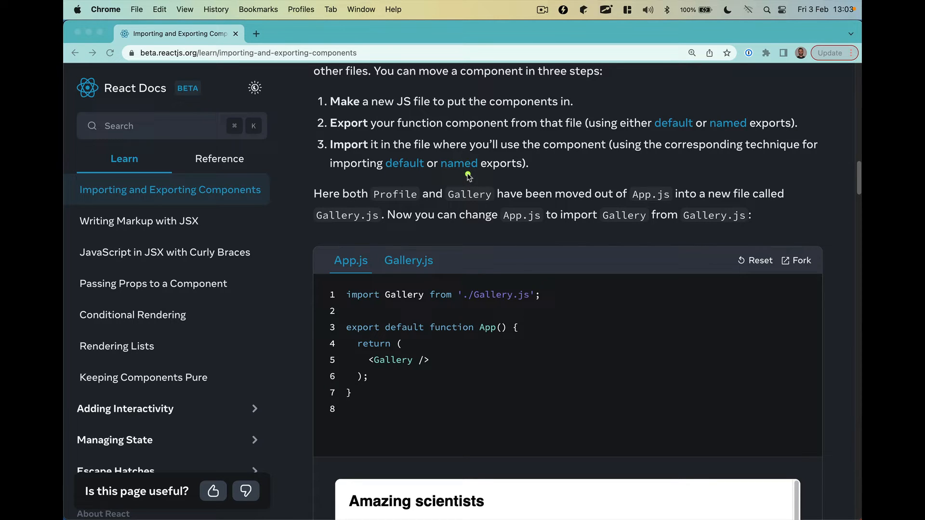
{"action": "mouse_move", "coordinate": [504, 346]}
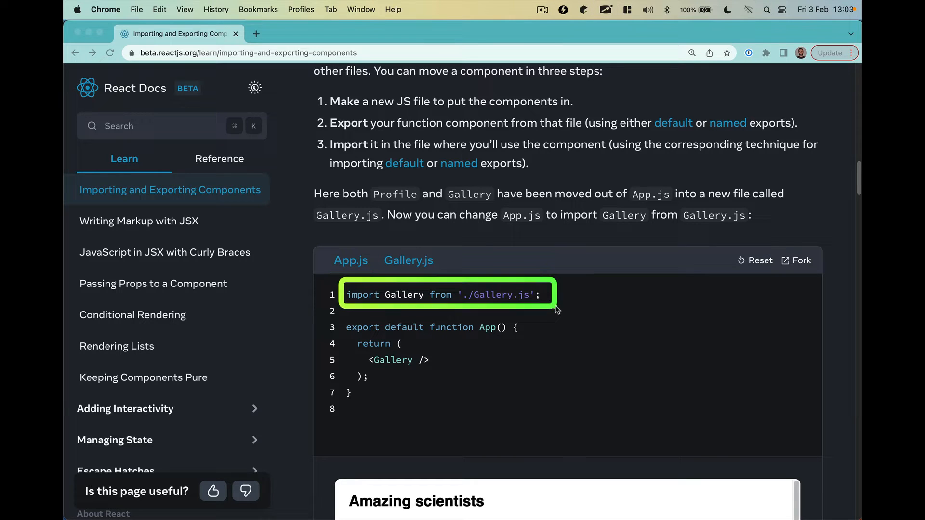
Inspect Gallery.js's export default, return to App.js, and read the file exports breakdown
{"action": "left_click", "coordinate": [408, 260]}
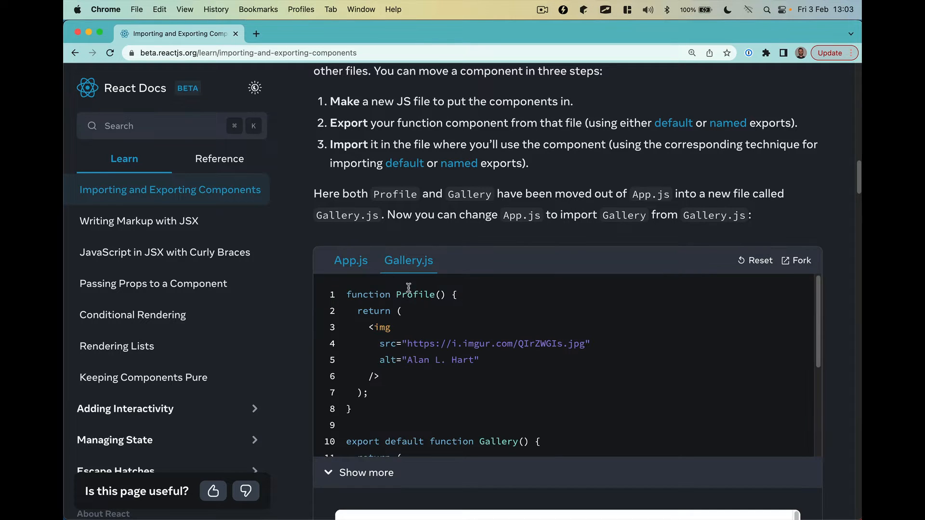
{"action": "scroll", "scroll_direction": "down", "scroll_amount": 3}
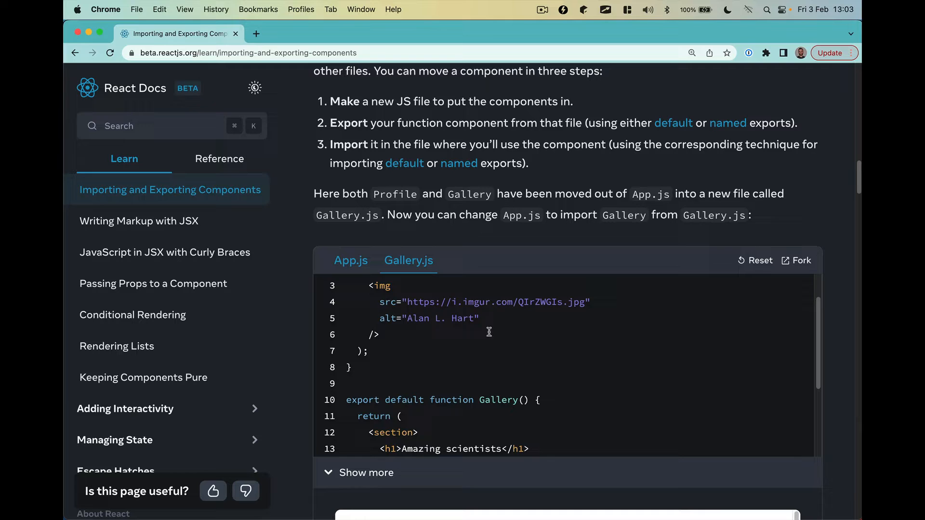
{"action": "double_click", "coordinate": [383, 399]}
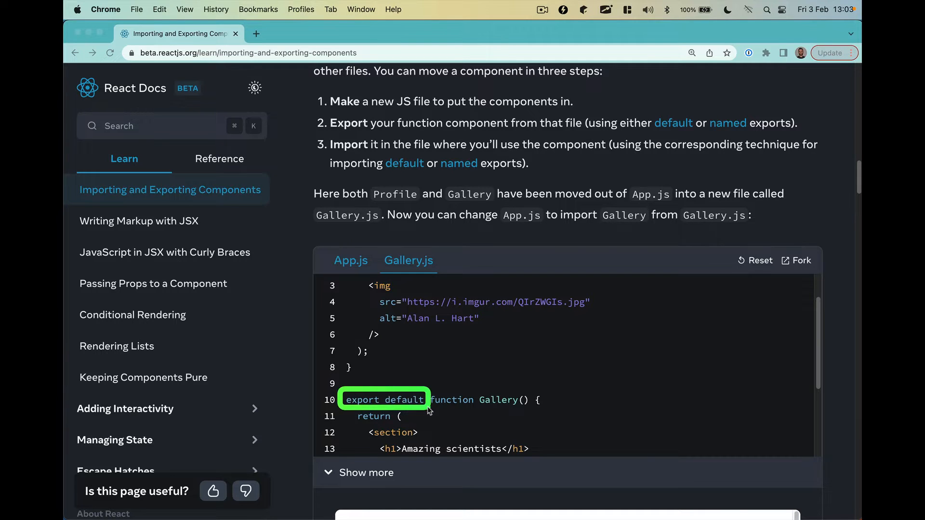
{"action": "left_click", "coordinate": [350, 260]}
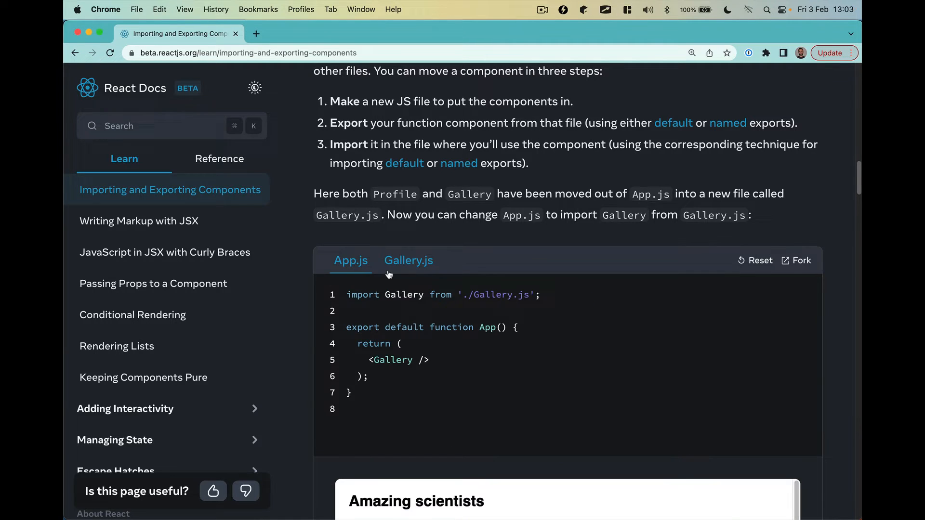
{"action": "left_click_drag", "start_coordinate": [348, 294], "coordinate": [457, 294]}
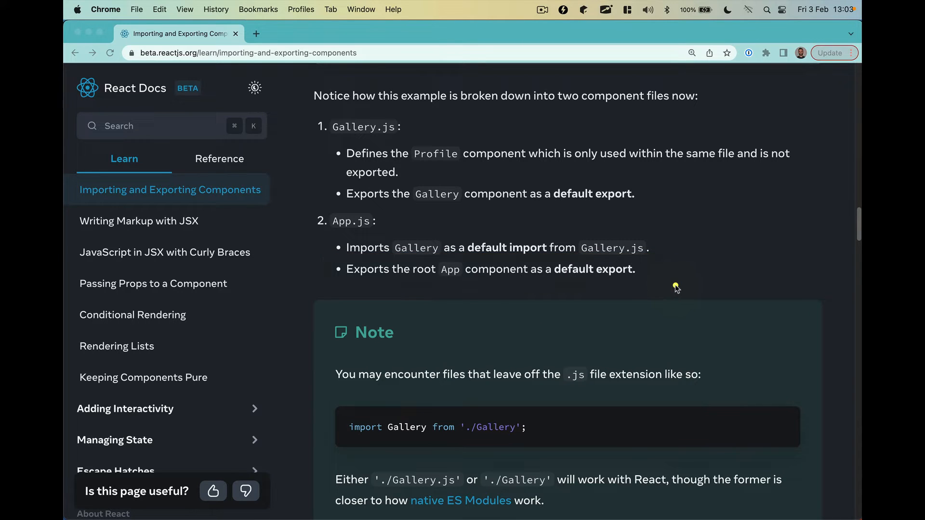
{"action": "mouse_move", "coordinate": [536, 271]}
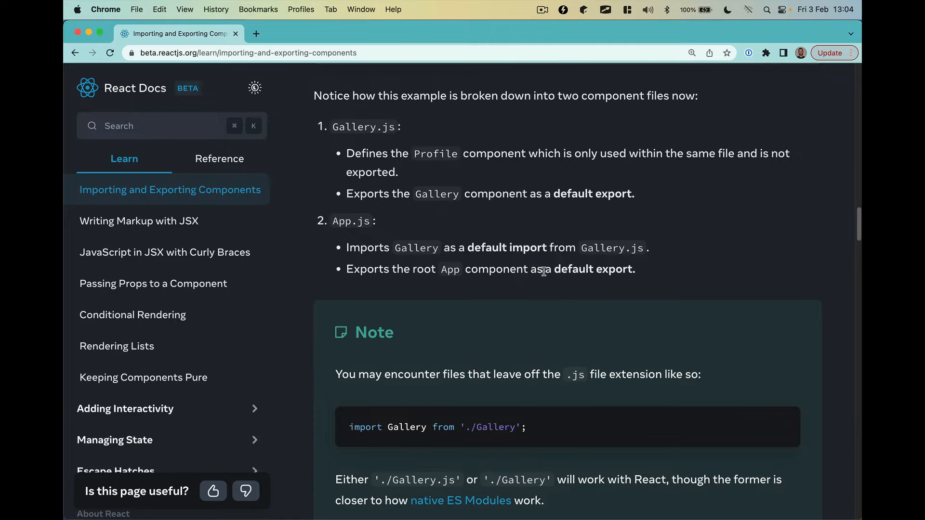
Read the note on './Gallery' imports and reach the collapsed Default vs named exports deep dive
{"action": "scroll", "scroll_direction": "down", "scroll_amount": 3}
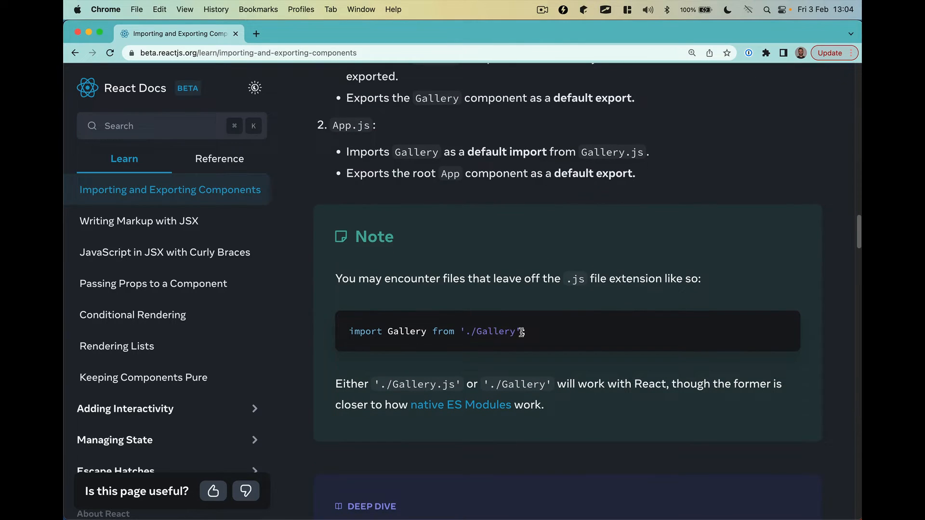
{"action": "double_click", "coordinate": [490, 331]}
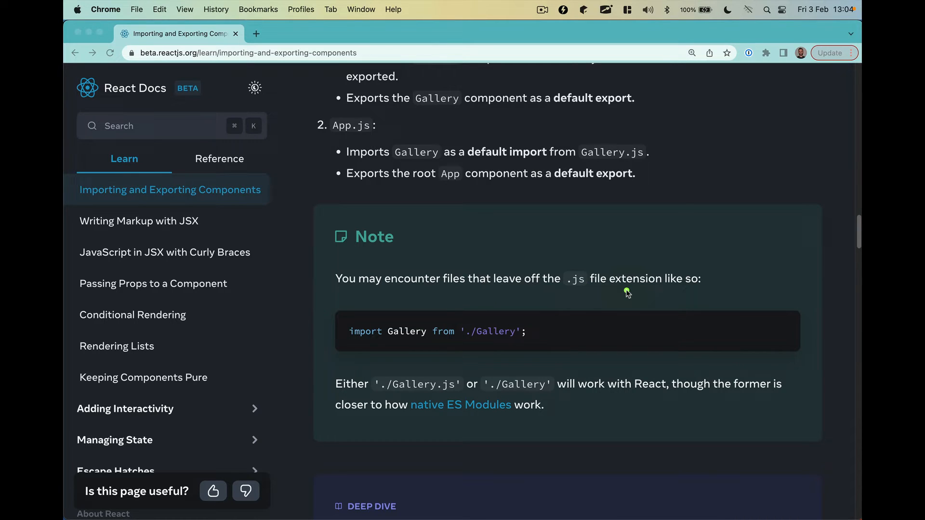
{"action": "scroll", "scroll_direction": "down", "scroll_amount": 3}
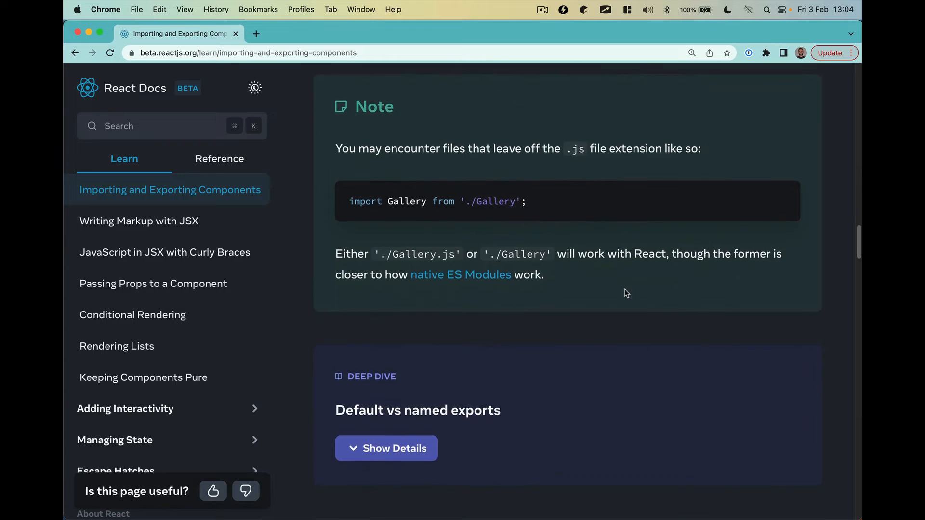
Expand the Default vs named exports deep dive and scroll to its three-file diagram
{"action": "left_click", "coordinate": [385, 448]}
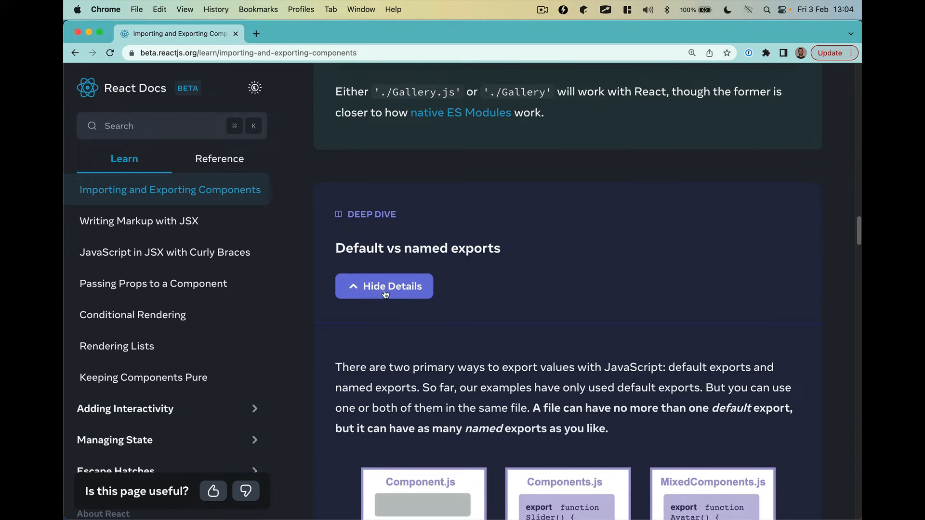
{"action": "scroll", "scroll_direction": "down", "scroll_amount": 3}
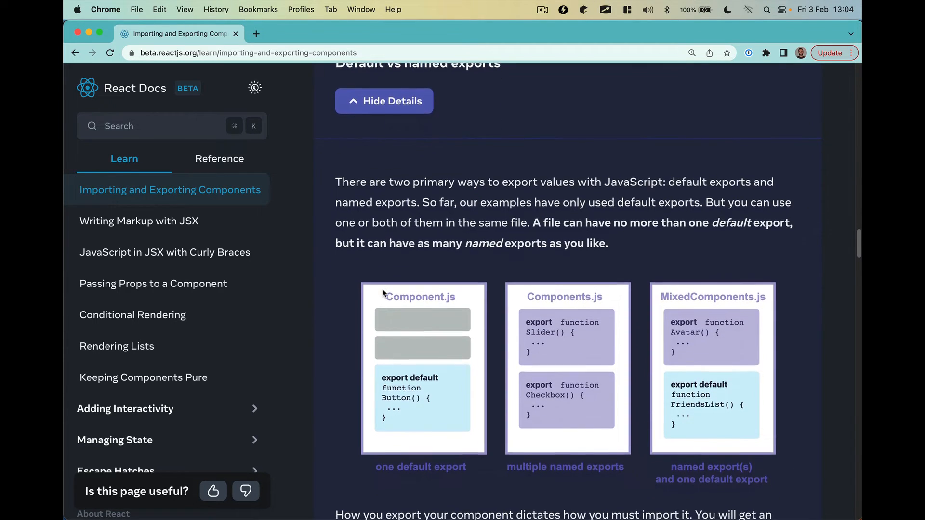
{"action": "scroll", "scroll_direction": "down", "scroll_amount": 3}
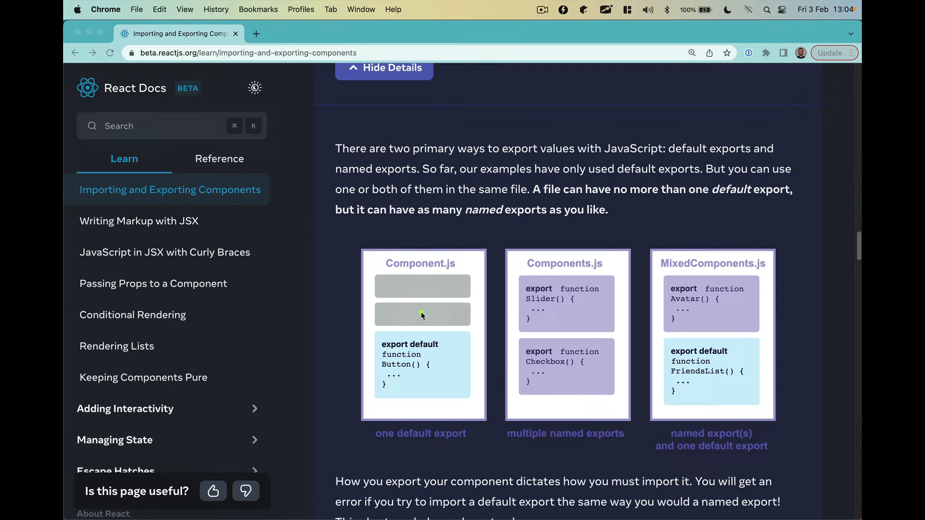
{"action": "double_click", "coordinate": [404, 344]}
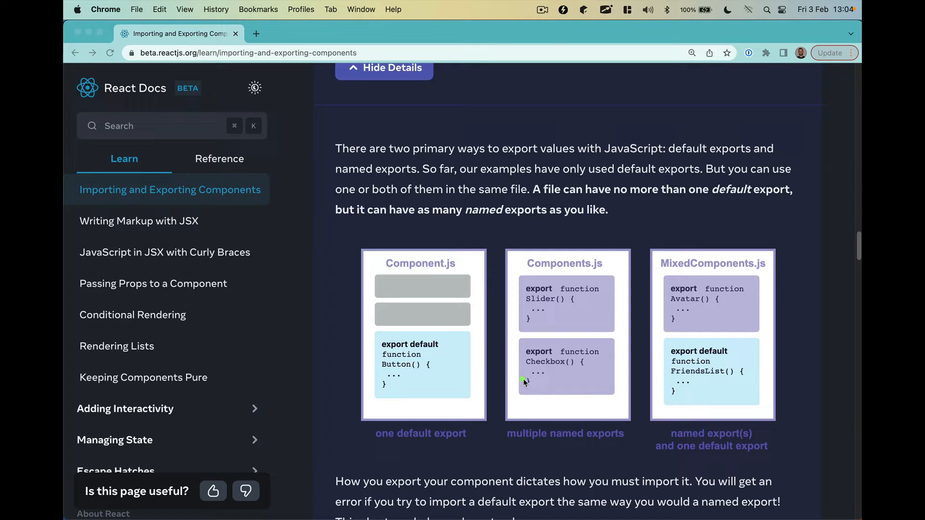
{"action": "mouse_move", "coordinate": [523, 285]}
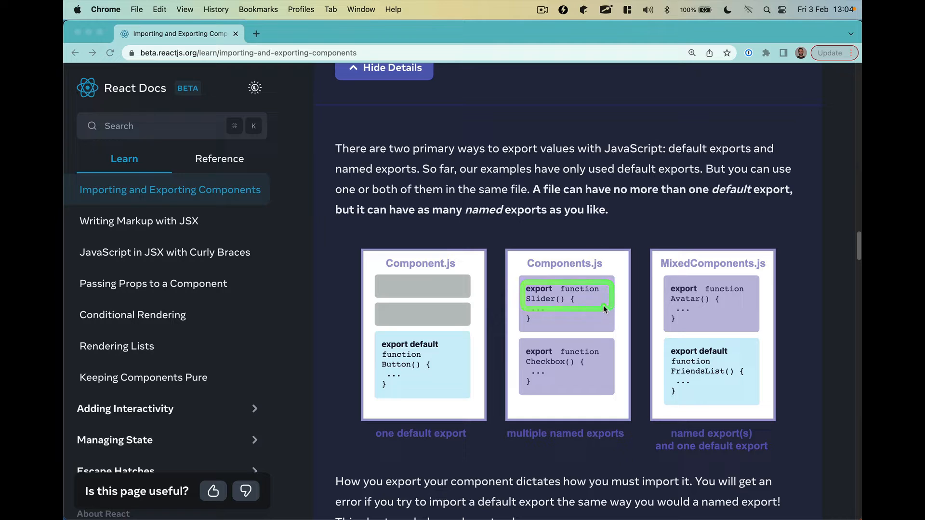
{"action": "mouse_move", "coordinate": [637, 328]}
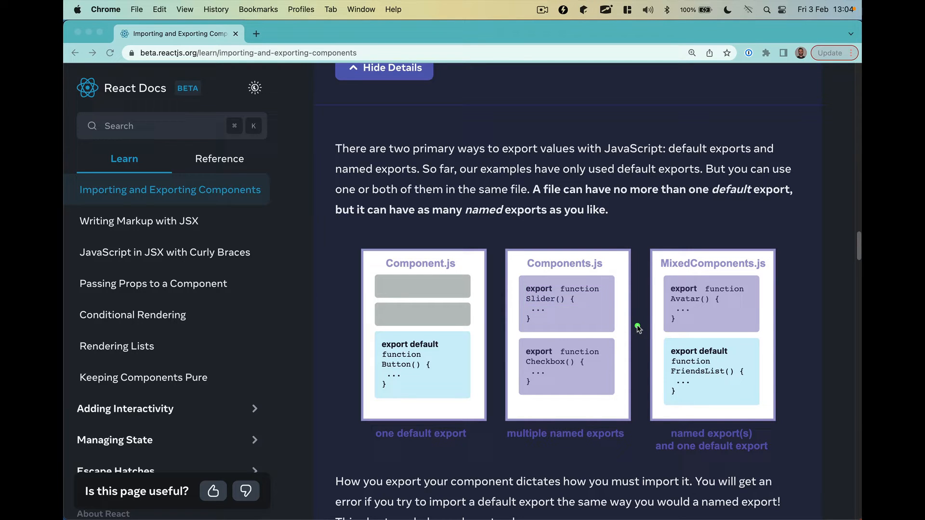
{"action": "mouse_move", "coordinate": [689, 289]}
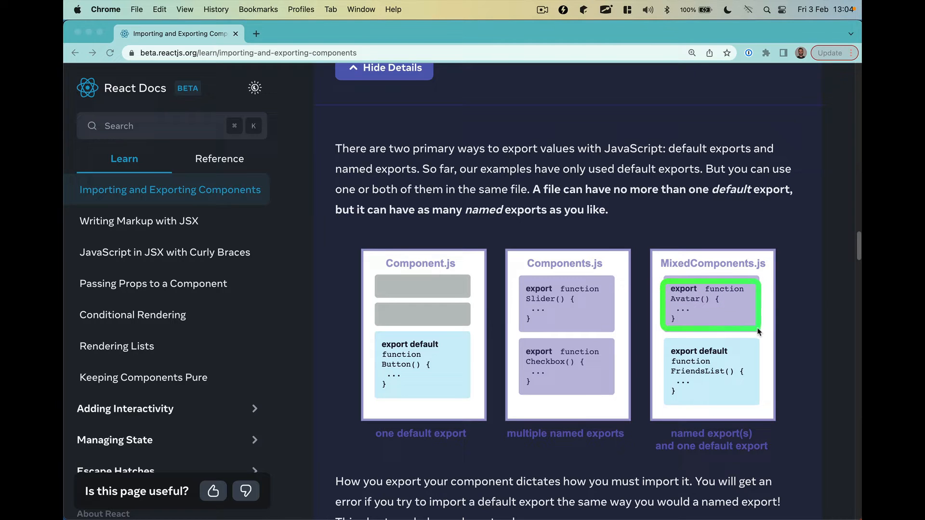
{"action": "mouse_move", "coordinate": [664, 347]}
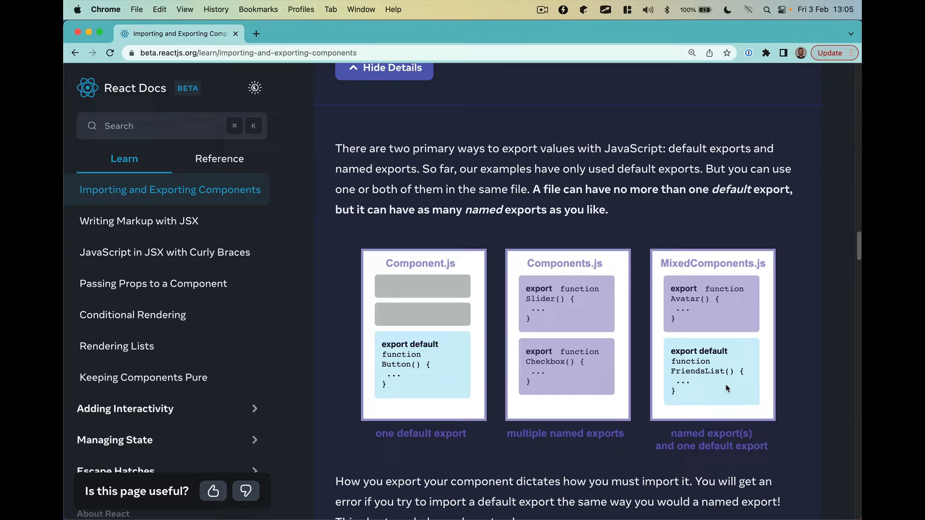
{"action": "scroll", "scroll_direction": "down", "scroll_amount": 3}
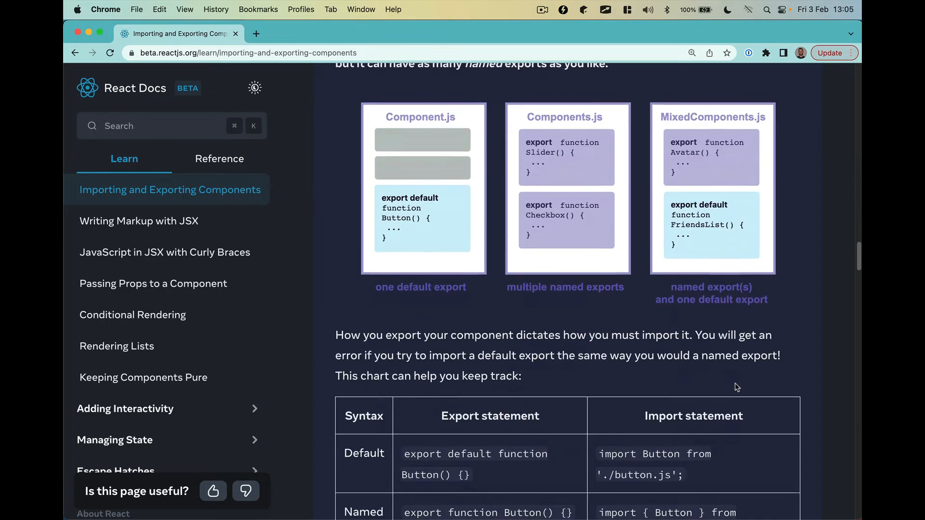
{"action": "scroll", "scroll_direction": "down", "scroll_amount": 3}
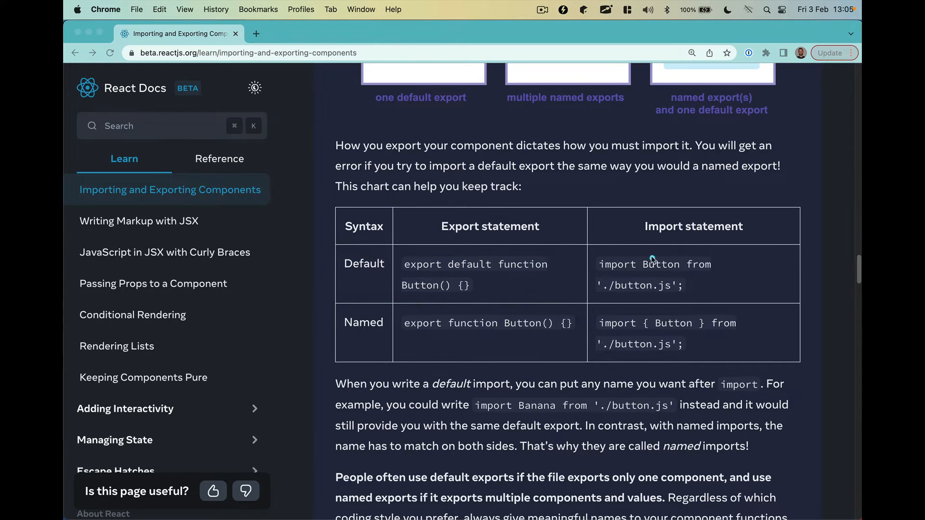
{"action": "double_click", "coordinate": [661, 264]}
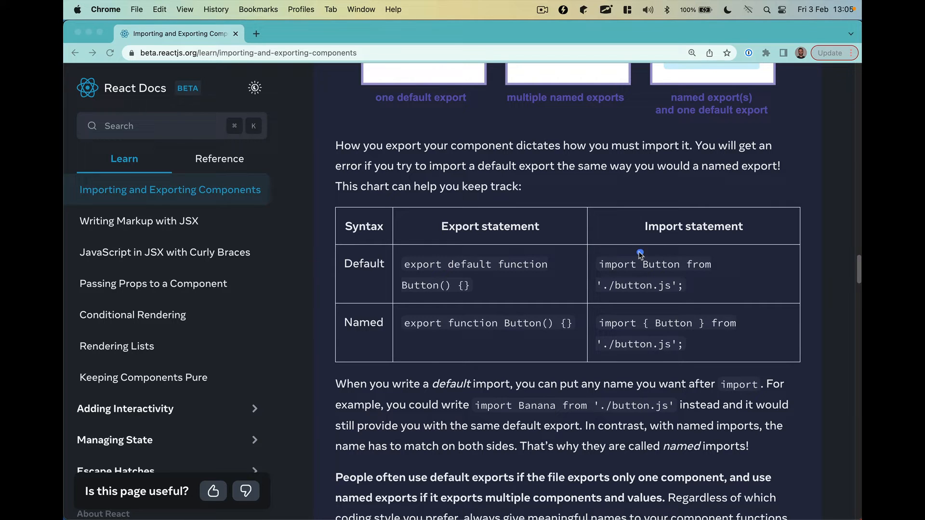
{"action": "double_click", "coordinate": [661, 264]}
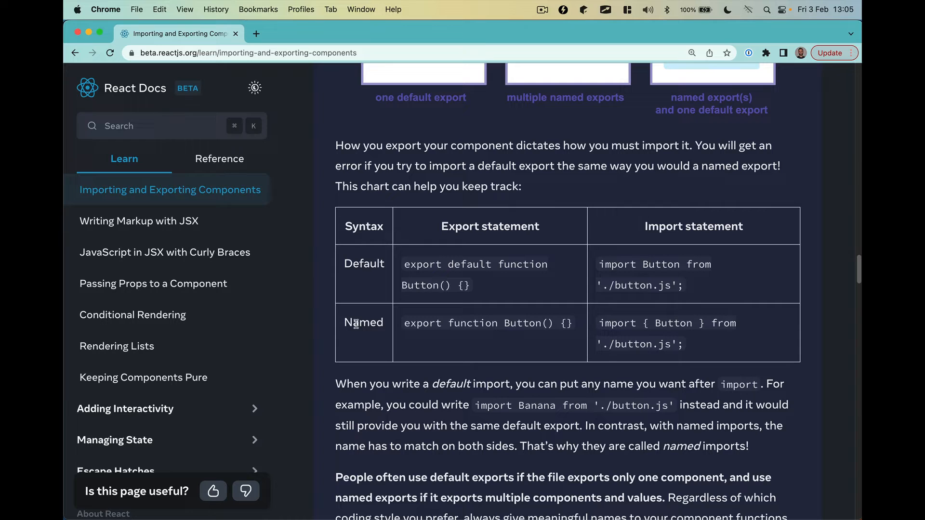
{"action": "mouse_move", "coordinate": [642, 319]}
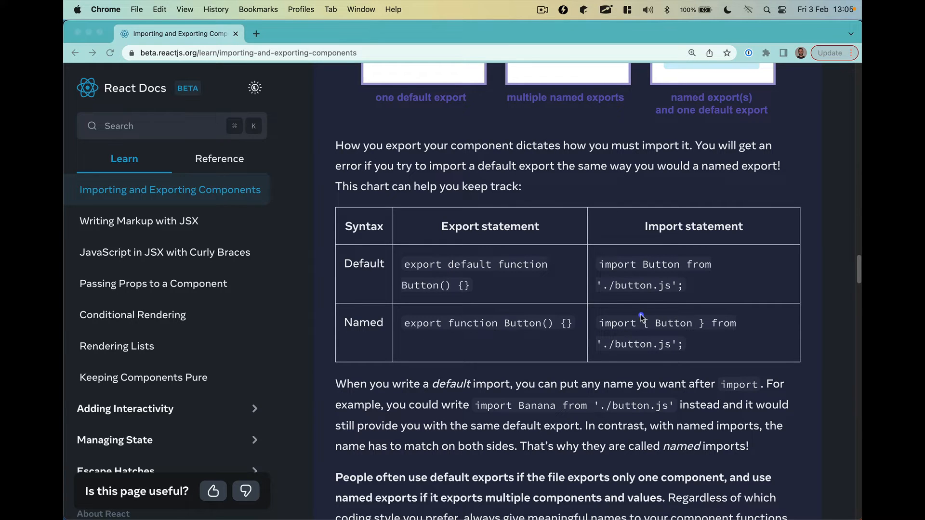
{"action": "double_click", "coordinate": [673, 322]}
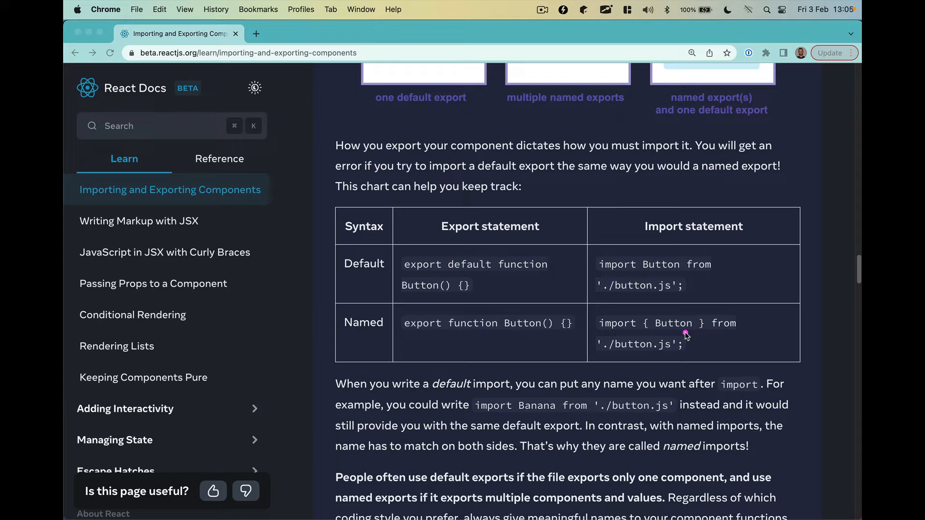
{"action": "mouse_move", "coordinate": [399, 319]}
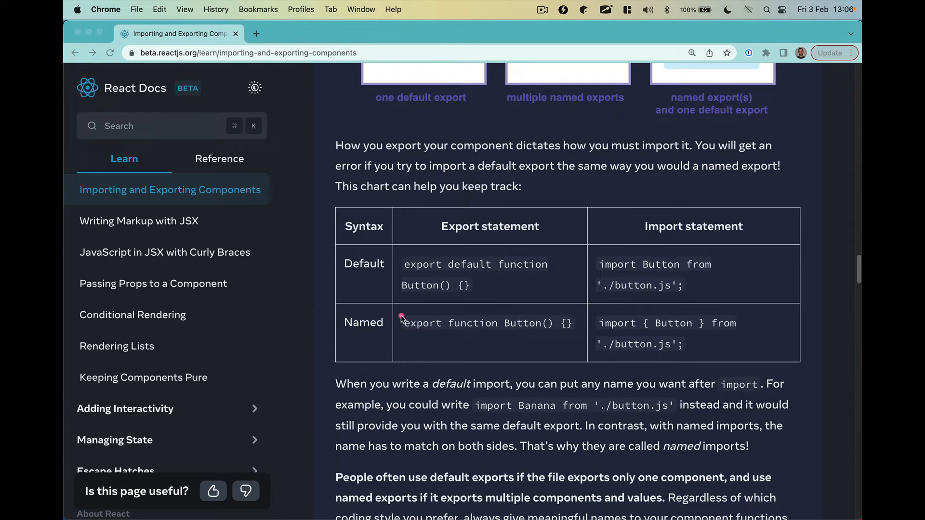
{"action": "mouse_move", "coordinate": [400, 254]}
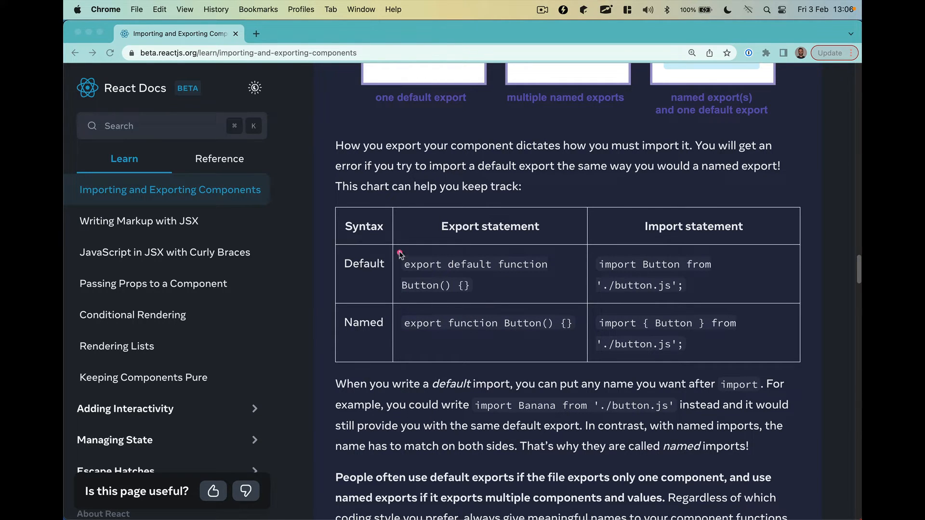
{"action": "double_click", "coordinate": [448, 264]}
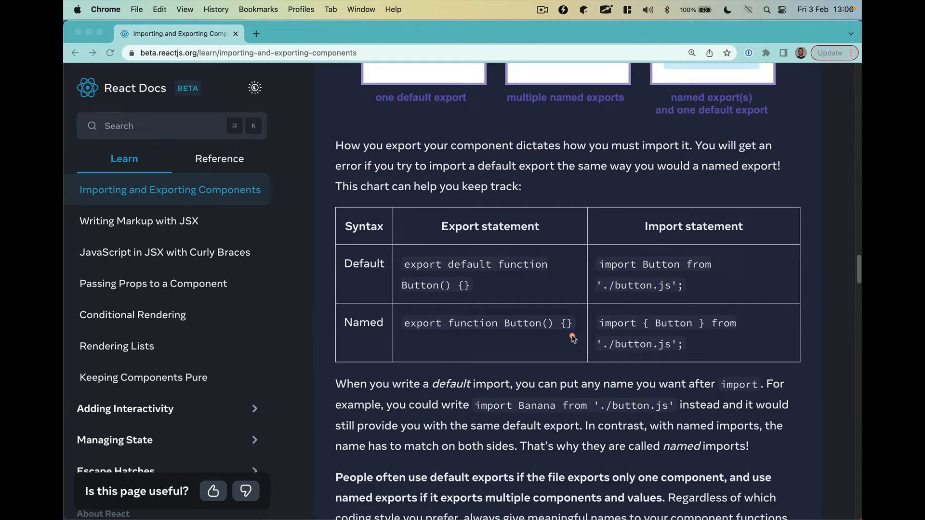
Scroll past the syntax table and naming advice to the multiple-components-per-file heading
{"action": "scroll", "scroll_direction": "down", "scroll_amount": 3}
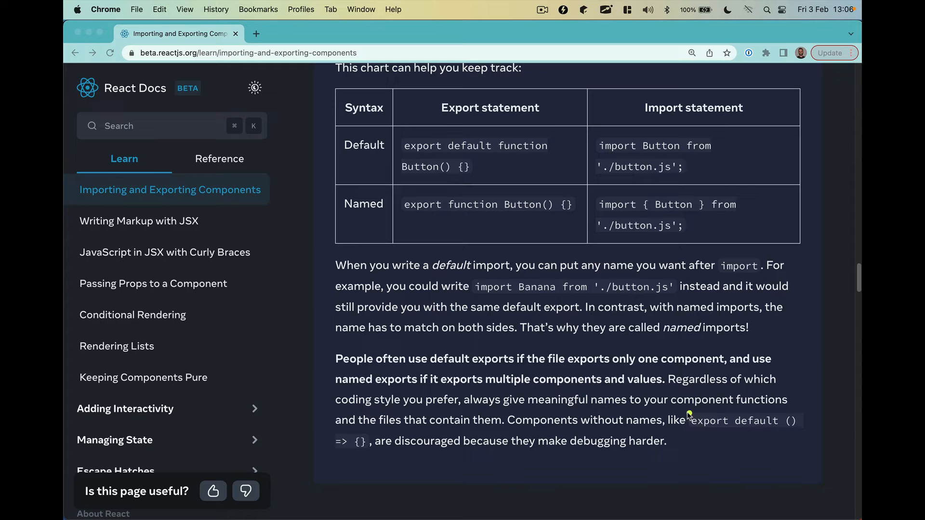
{"action": "double_click", "coordinate": [738, 420]}
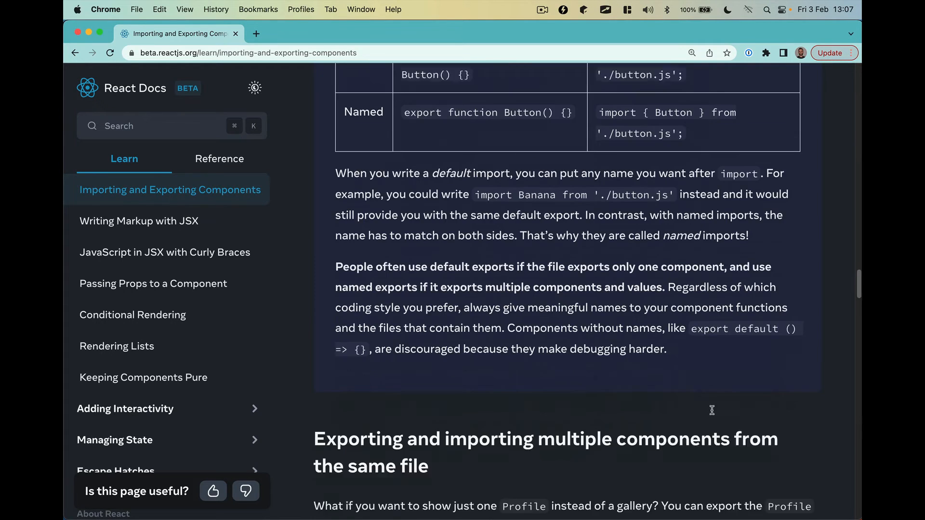
Scroll to the snippets exporting Profile by name, importing it in curly braces, and rendering it
{"action": "scroll", "scroll_direction": "down", "scroll_amount": 3}
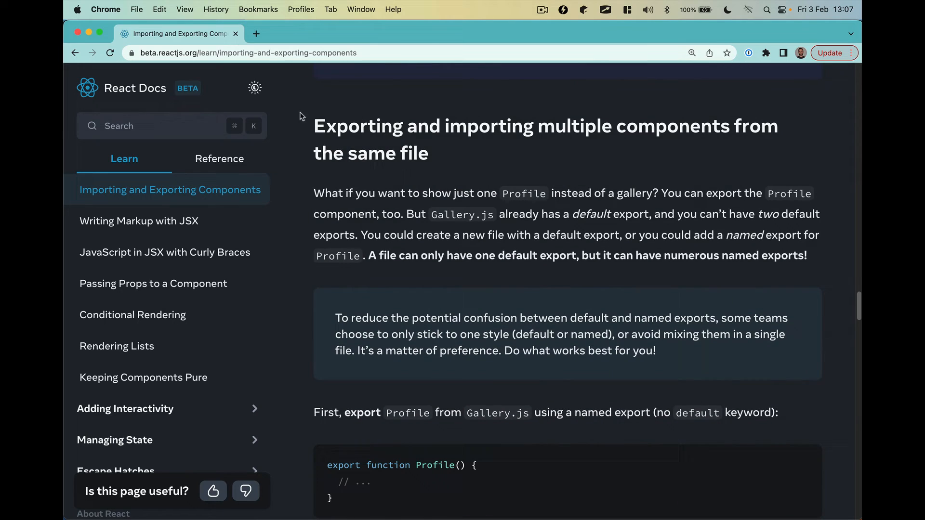
{"action": "scroll", "scroll_direction": "down", "scroll_amount": 3}
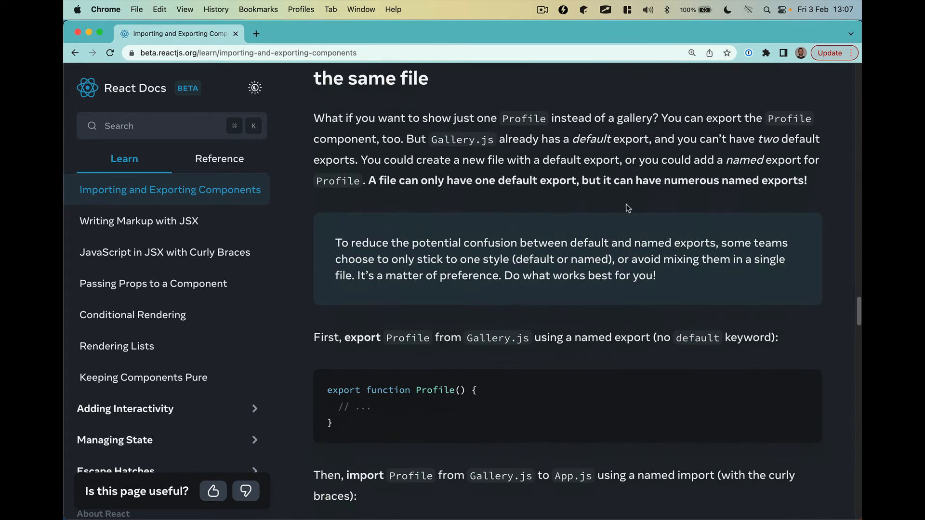
{"action": "scroll", "scroll_direction": "down", "scroll_amount": 3}
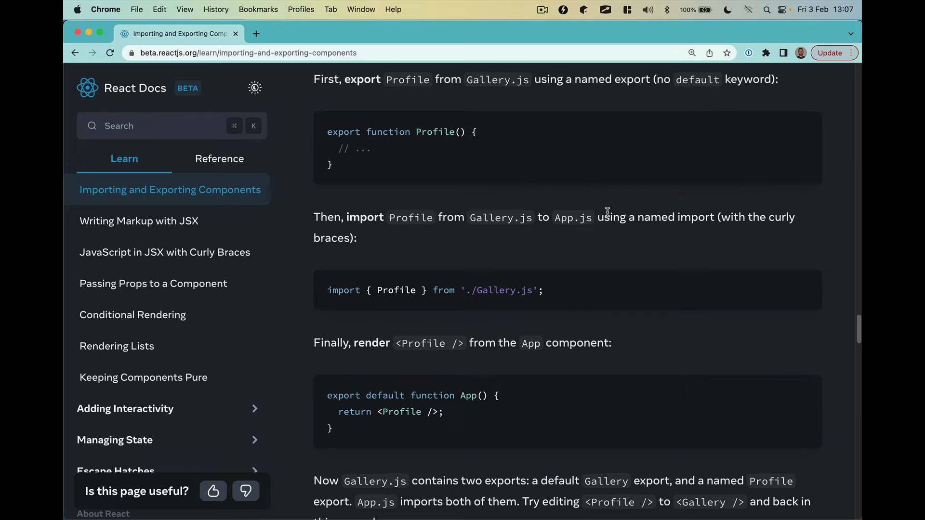
{"action": "scroll", "scroll_direction": "down", "scroll_amount": 3}
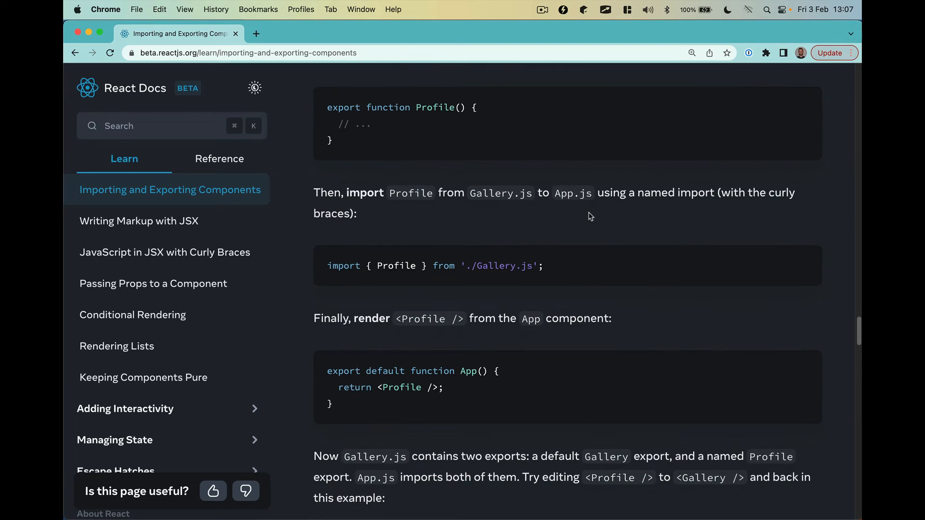
{"action": "mouse_move", "coordinate": [582, 213]}
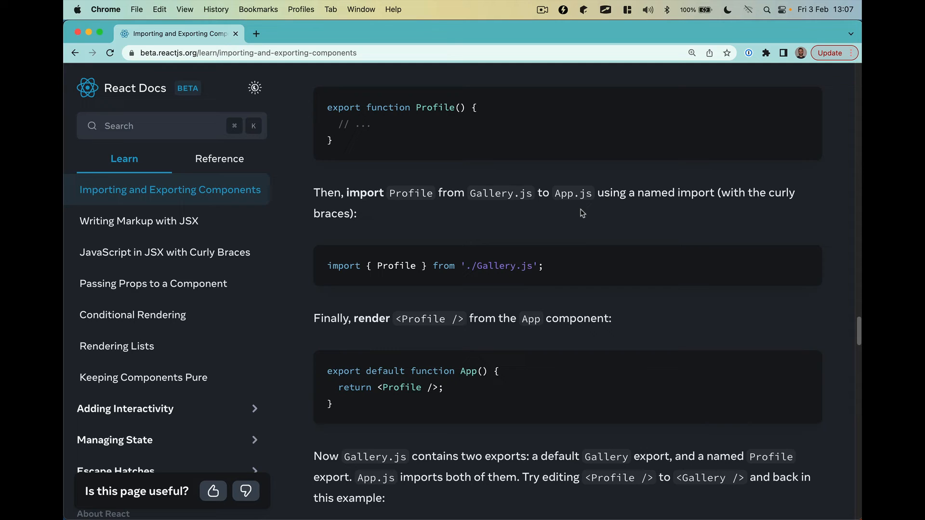
{"action": "mouse_move", "coordinate": [559, 210]}
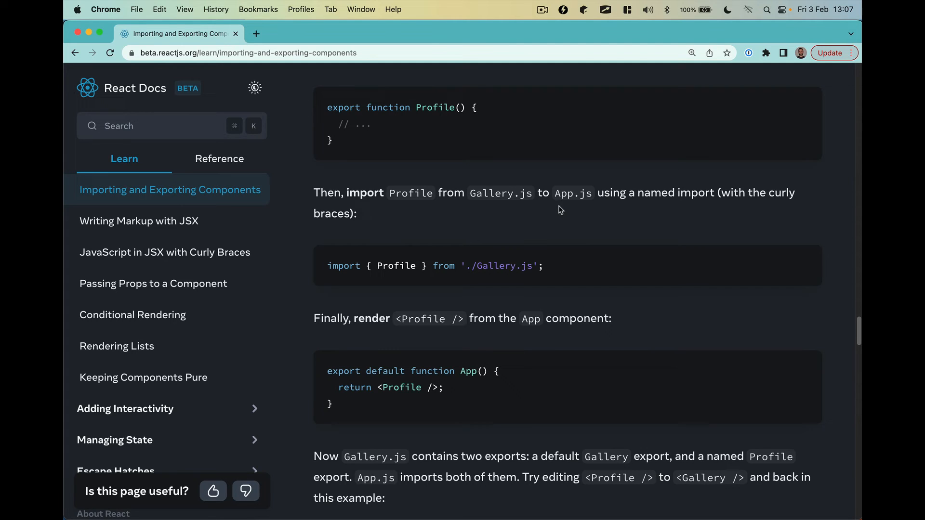
{"action": "mouse_move", "coordinate": [296, 250]}
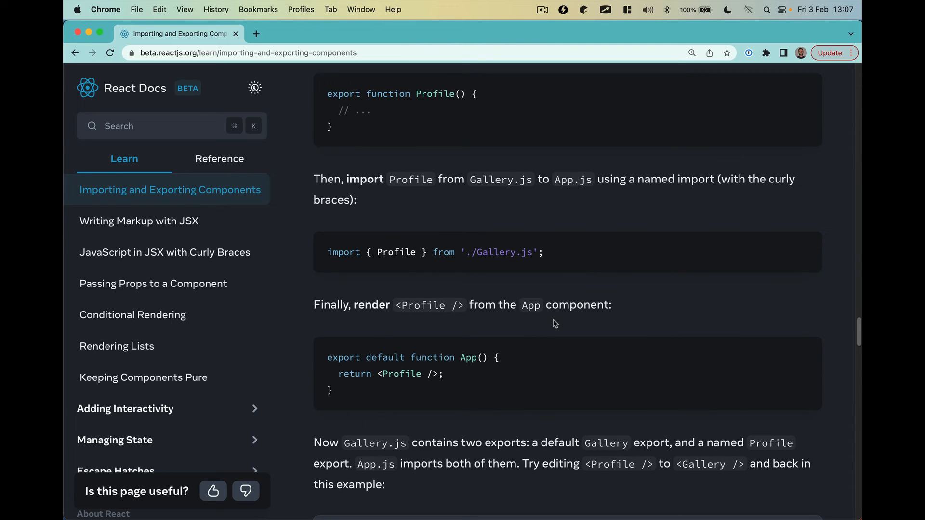
View the example's Gallery.js and App.js files, then scroll to the mixed exports summary
{"action": "scroll", "scroll_direction": "down", "scroll_amount": 3}
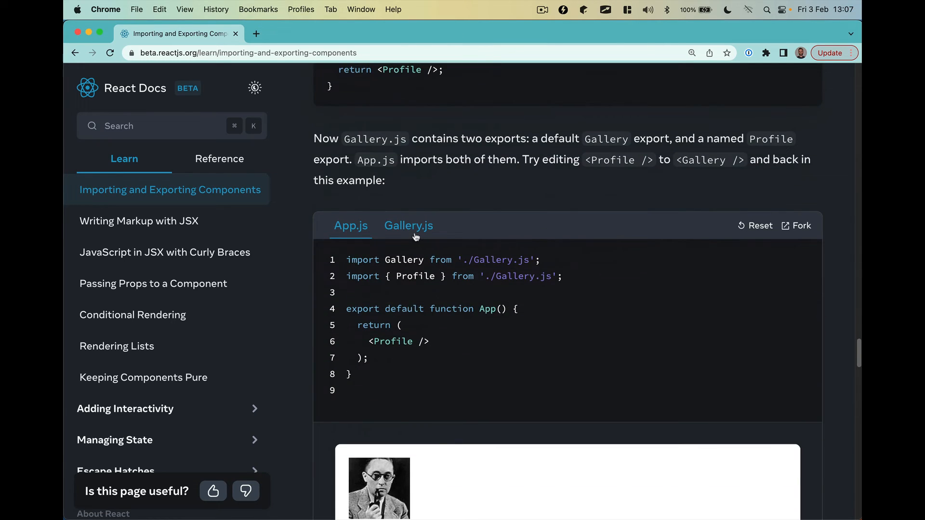
{"action": "left_click", "coordinate": [408, 225]}
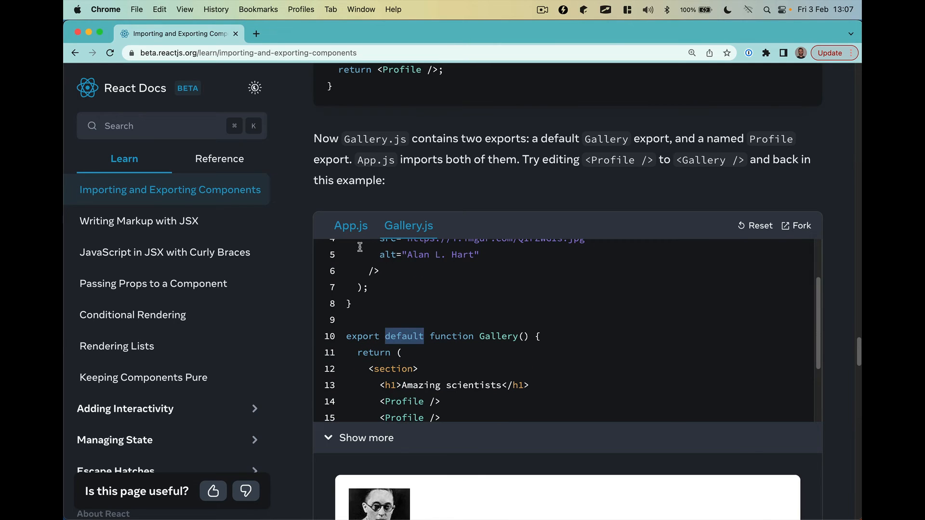
{"action": "left_click", "coordinate": [350, 225]}
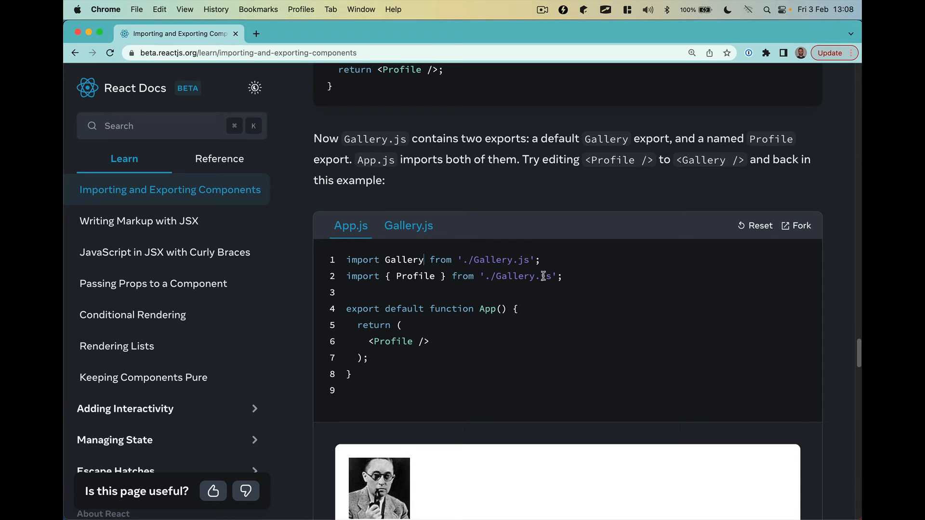
{"action": "scroll", "scroll_direction": "down", "scroll_amount": 3}
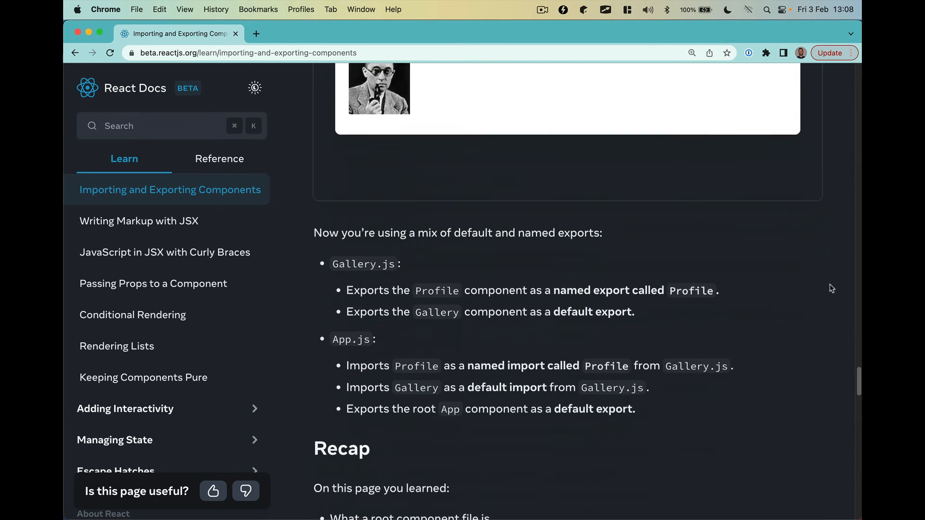
Scroll past the Recap to the 'Split the components further' challenge and its Gallery.js code
{"action": "scroll", "scroll_direction": "down", "scroll_amount": 3}
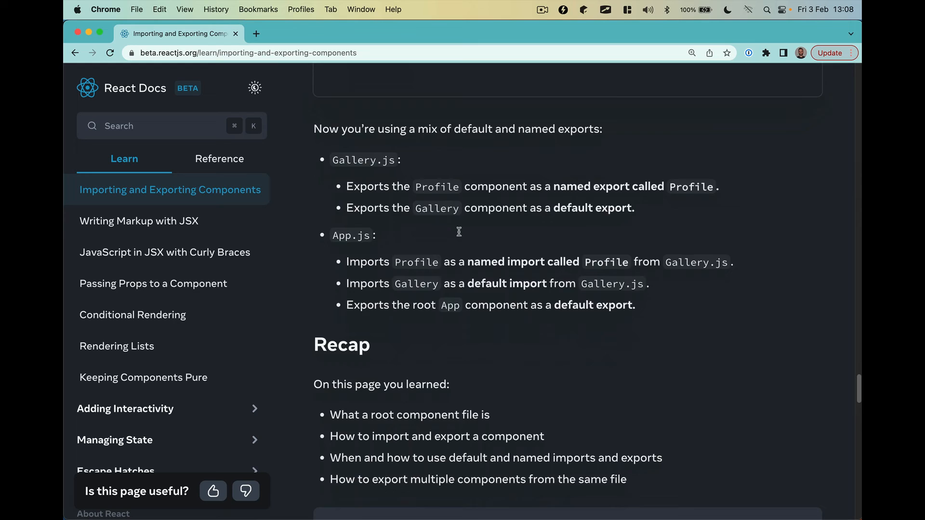
{"action": "scroll", "scroll_direction": "down", "scroll_amount": 3}
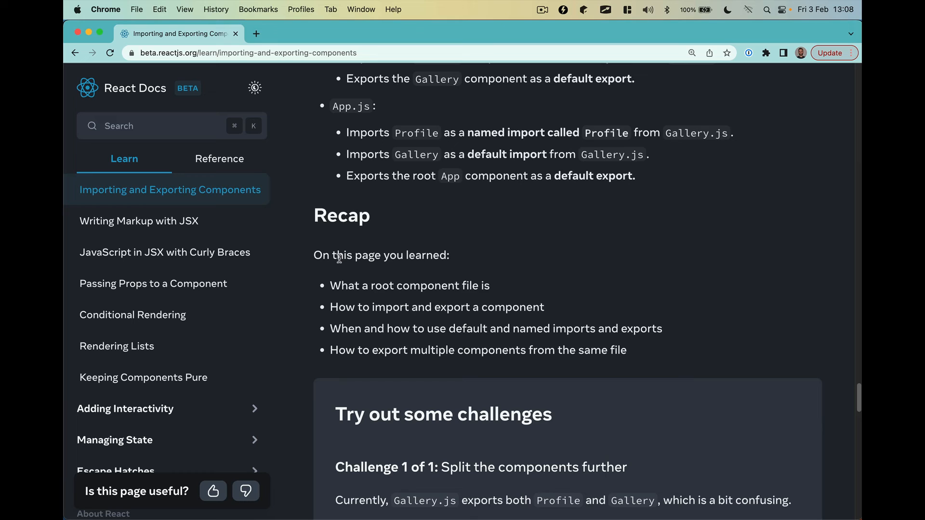
{"action": "mouse_move", "coordinate": [339, 271]}
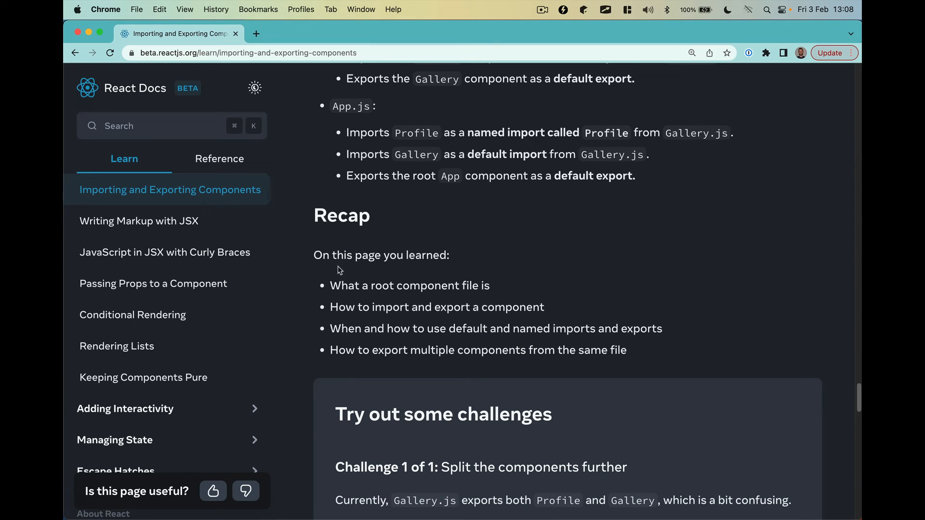
{"action": "left_click", "coordinate": [439, 306]}
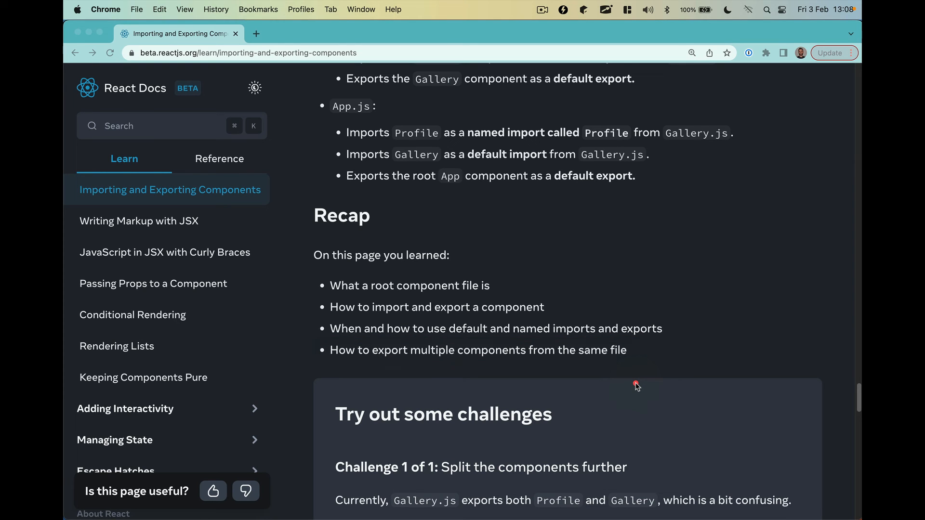
{"action": "mouse_move", "coordinate": [583, 379]}
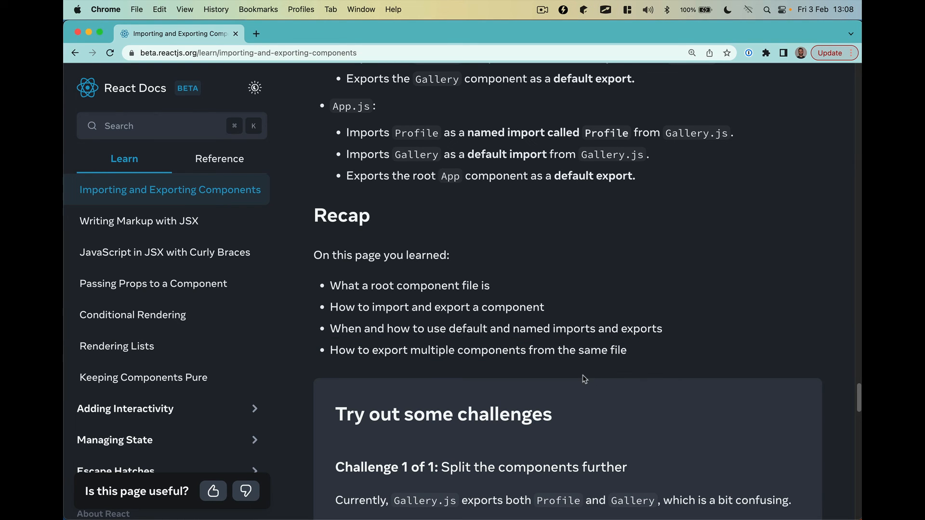
{"action": "scroll", "scroll_direction": "down", "scroll_amount": 3}
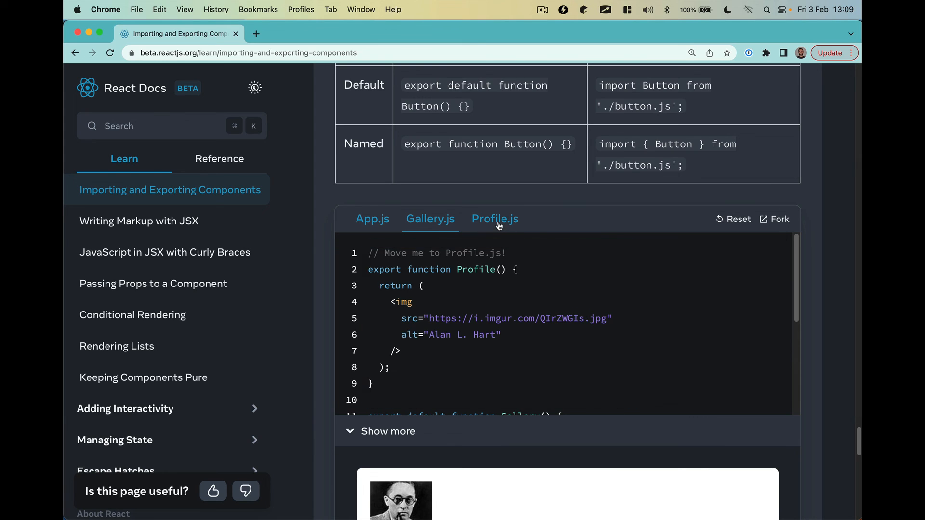
Check the challenge's empty Profile.js tab, then switch back to Gallery.js
{"action": "left_click", "coordinate": [494, 219]}
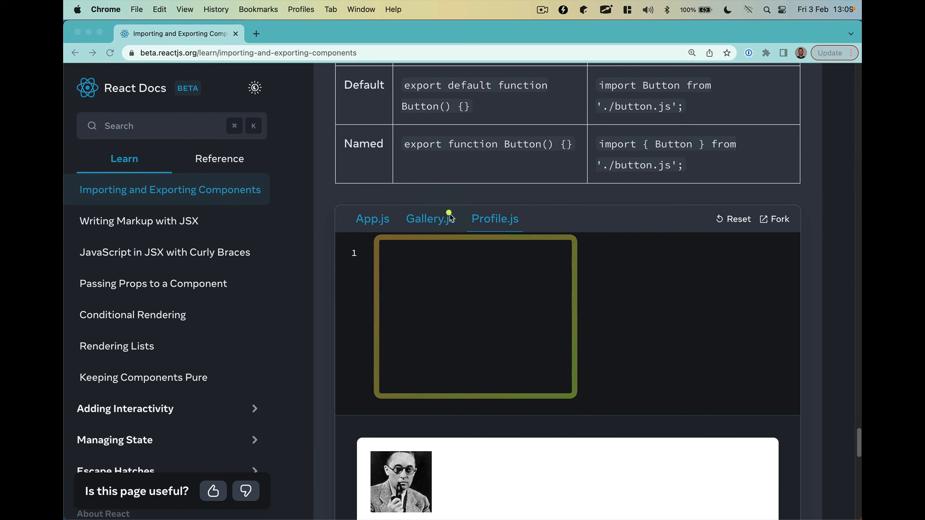
{"action": "left_click", "coordinate": [429, 219]}
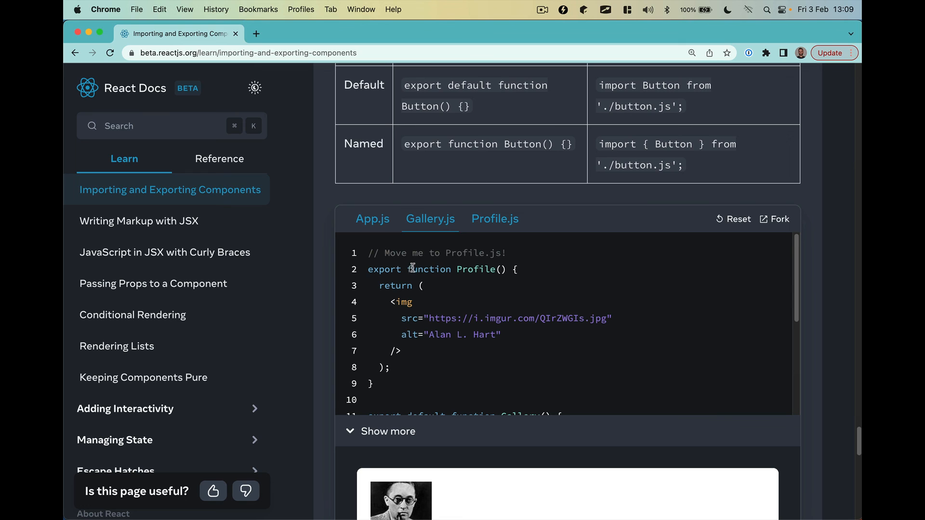
{"action": "left_click", "coordinate": [495, 218]}
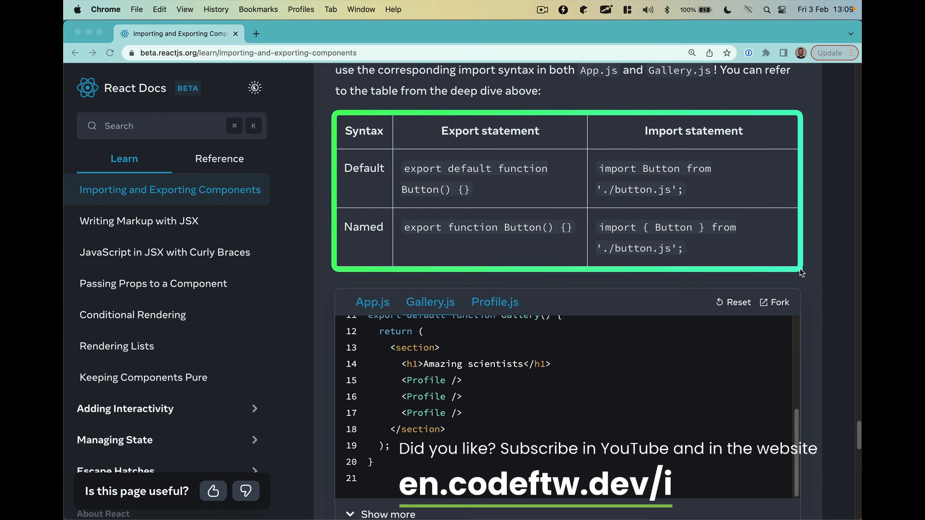
{"action": "mouse_move", "coordinate": [341, 208]}
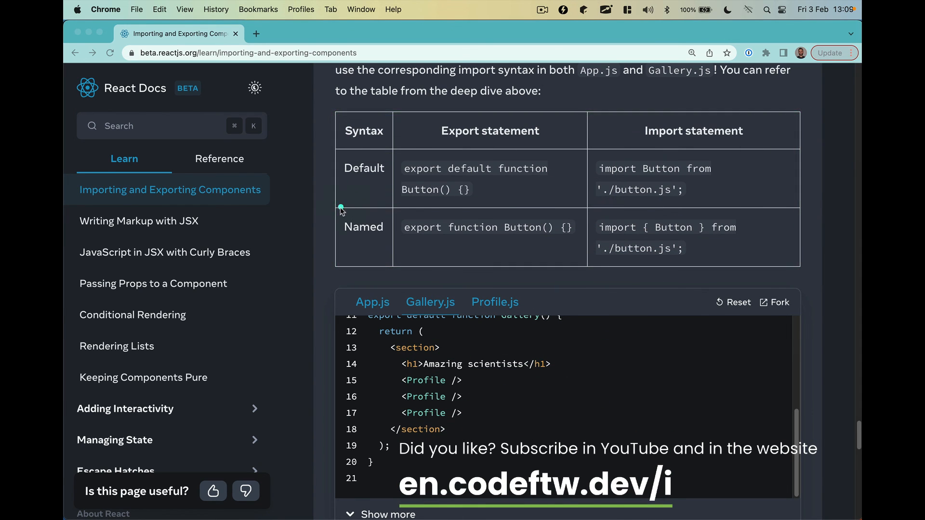